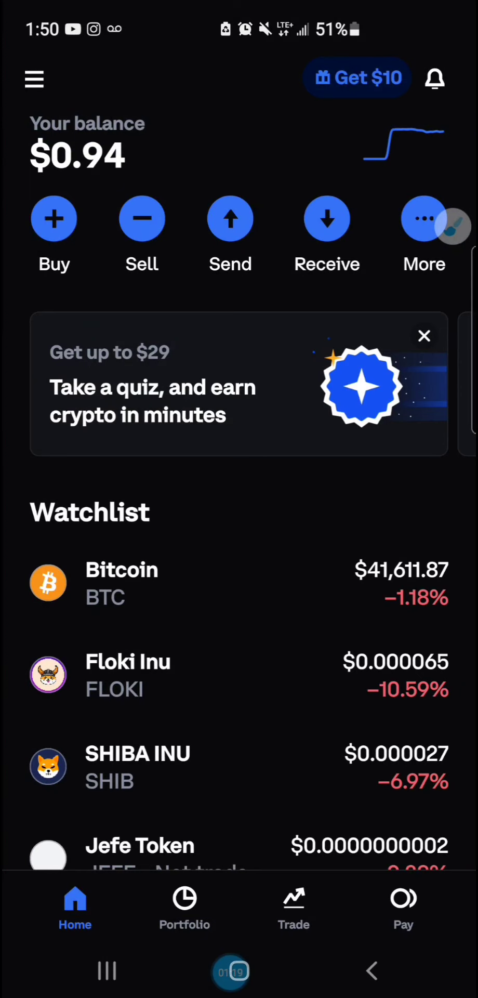
Open Coinbase's Trade page and search for 'tecto' to find Tectonic.
left_click(294, 907)
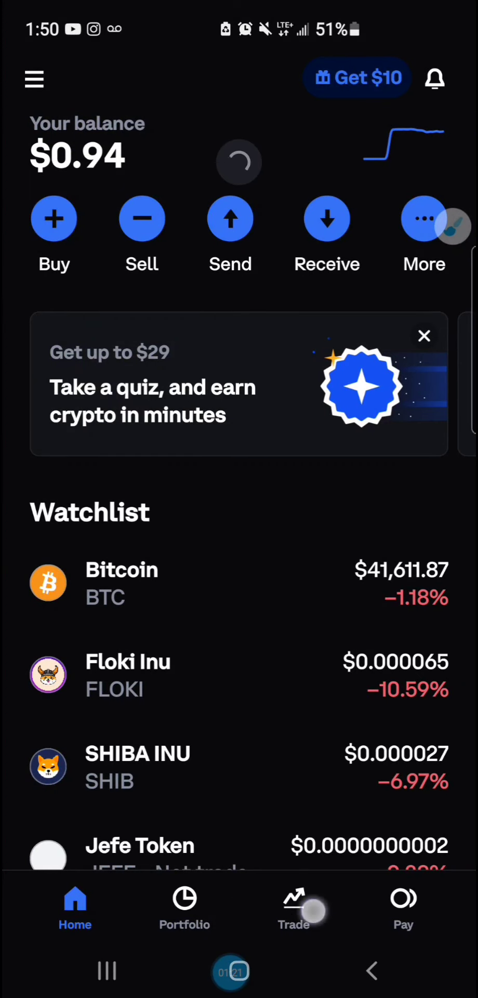
left_click(294, 907)
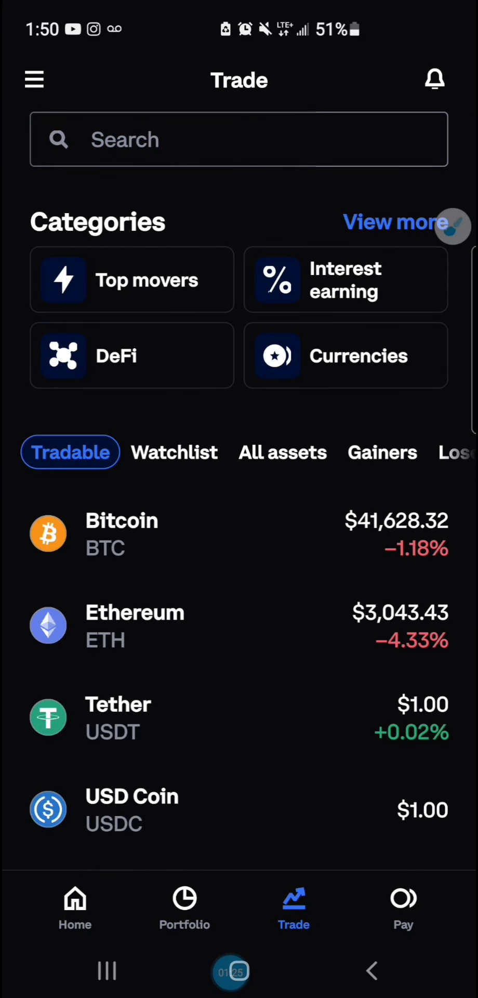
type("tecto")
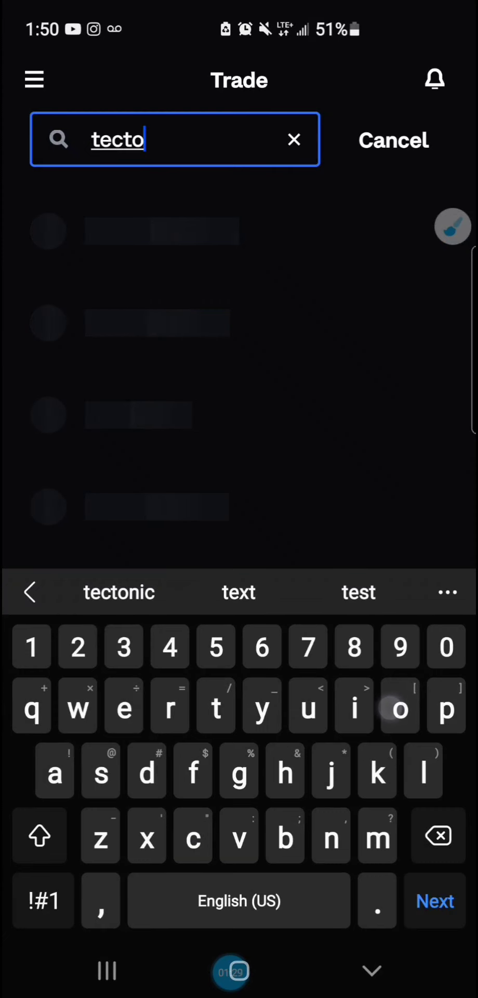
left_click(118, 592)
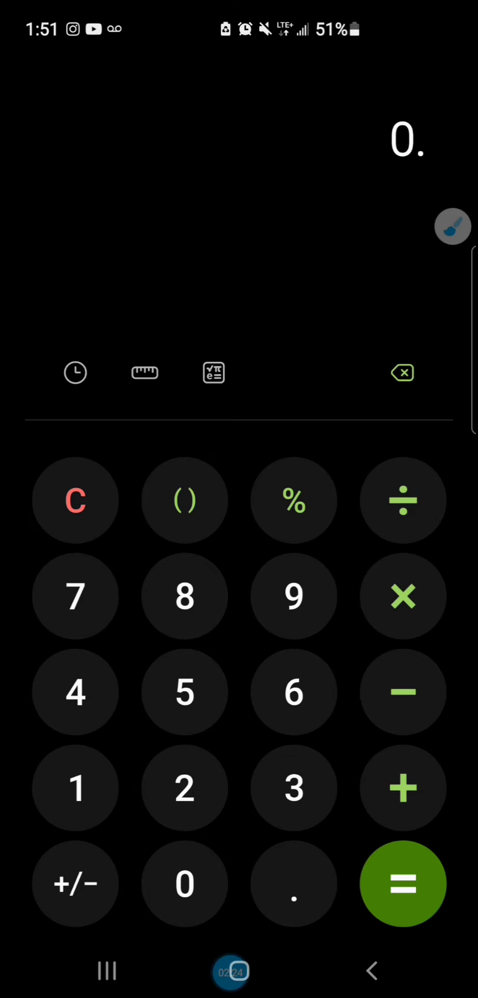
Enter 0.00000064 × 150,000,000 to preview the Tectonic holding value of 9,600.
left_click(184, 882)
type("00000064×120")
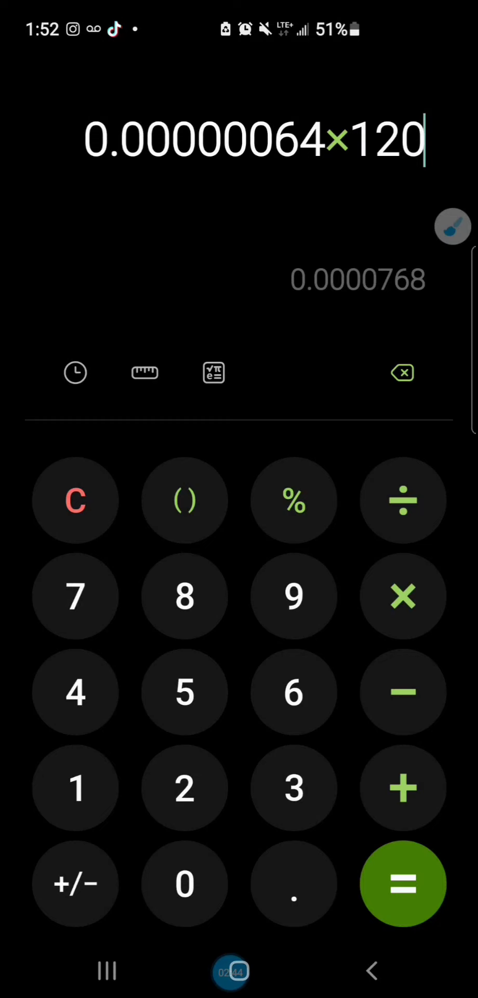
left_click(184, 693)
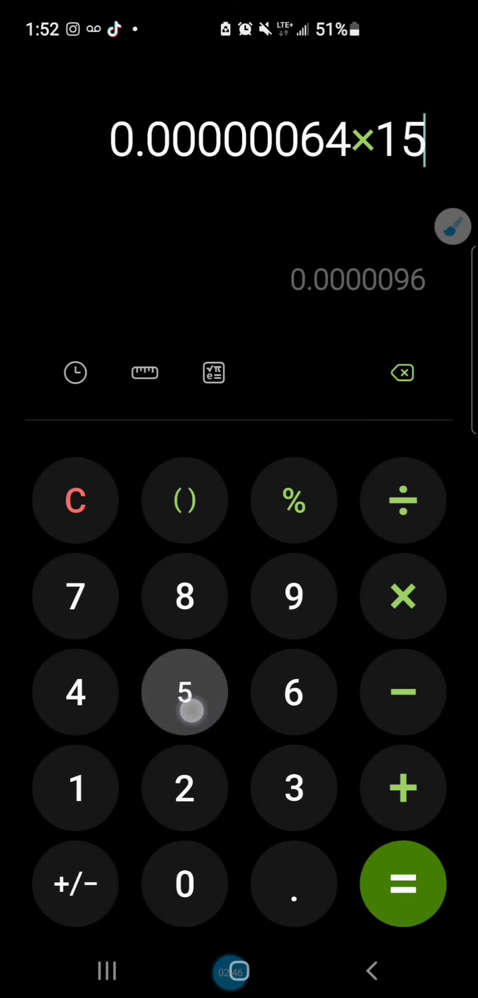
left_click(184, 884)
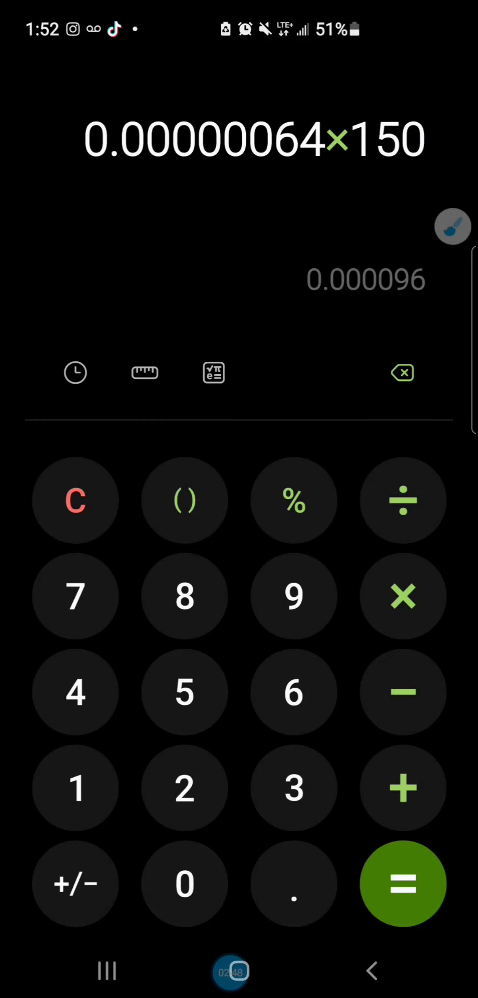
left_click(184, 884)
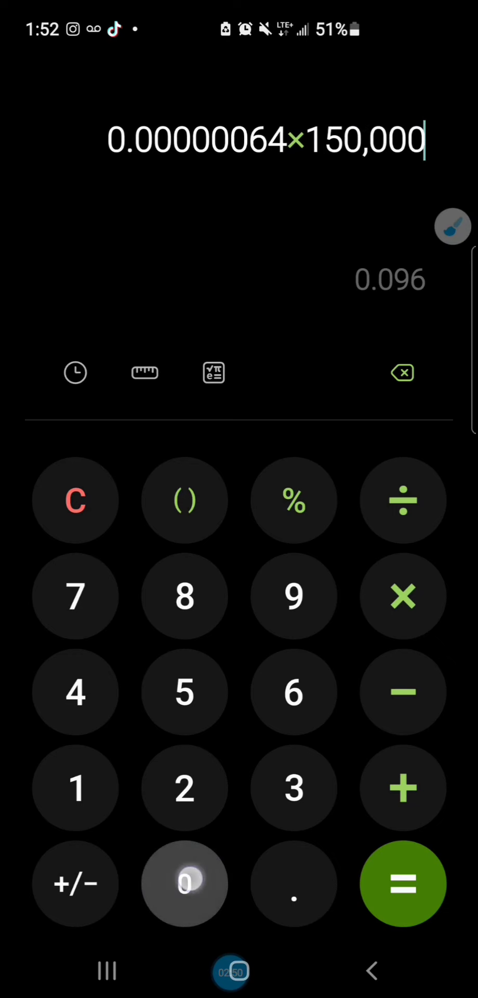
left_click(184, 882)
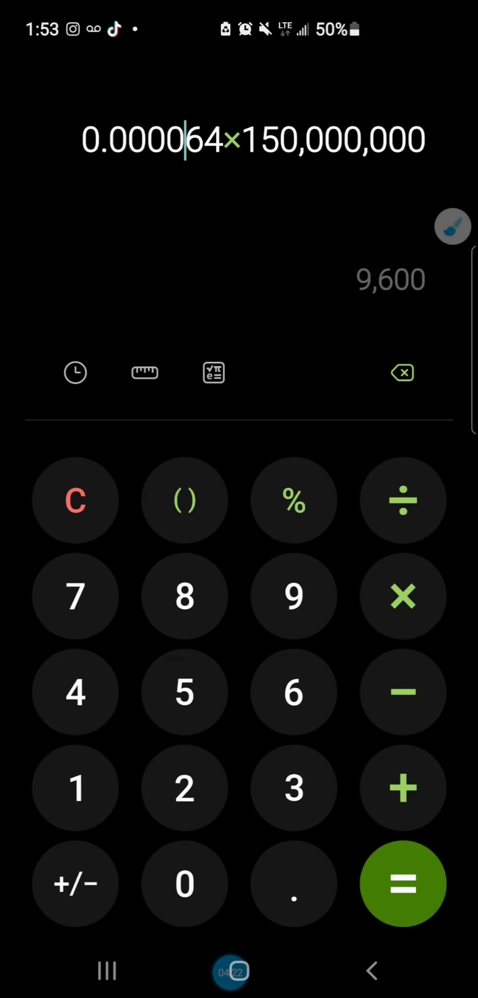
Delete price zeros so 0.0064 × 150,000,000 previews 960,000.
left_click(401, 373)
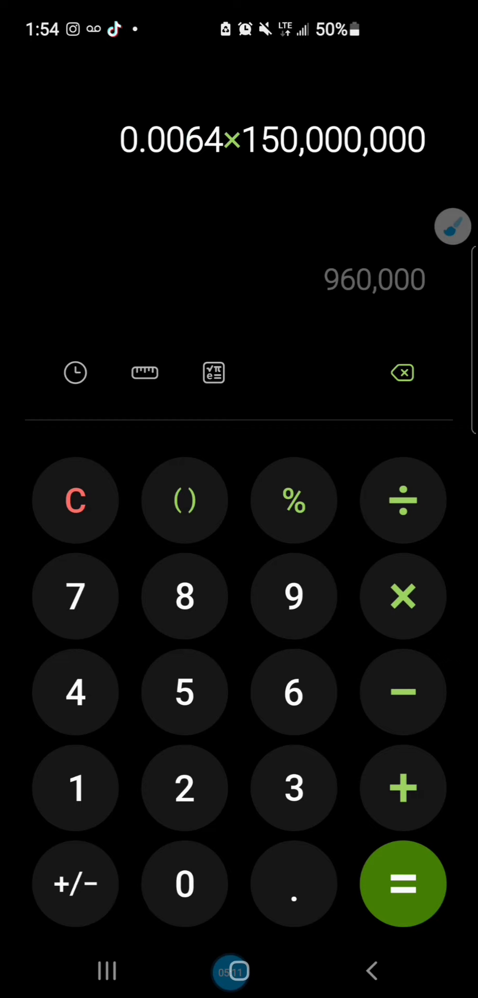
left_click(186, 140)
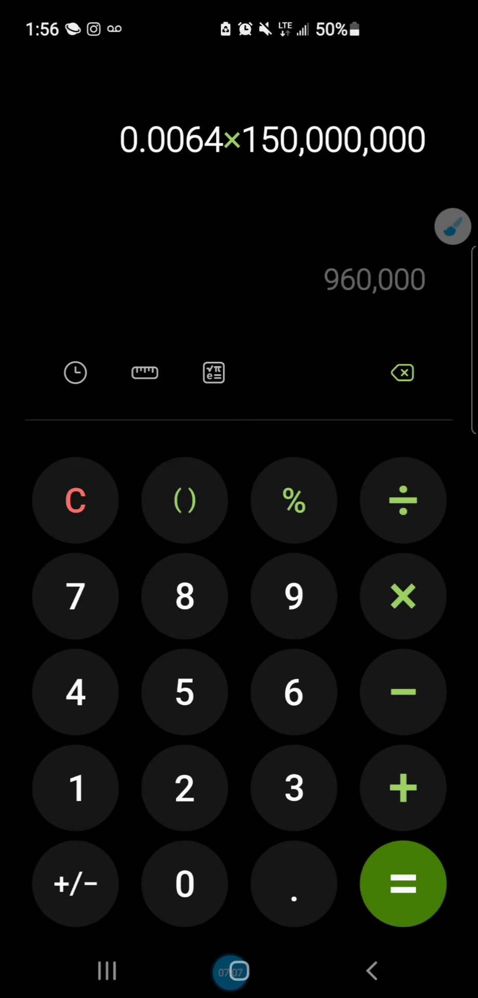
left_click(184, 140)
type("00001")
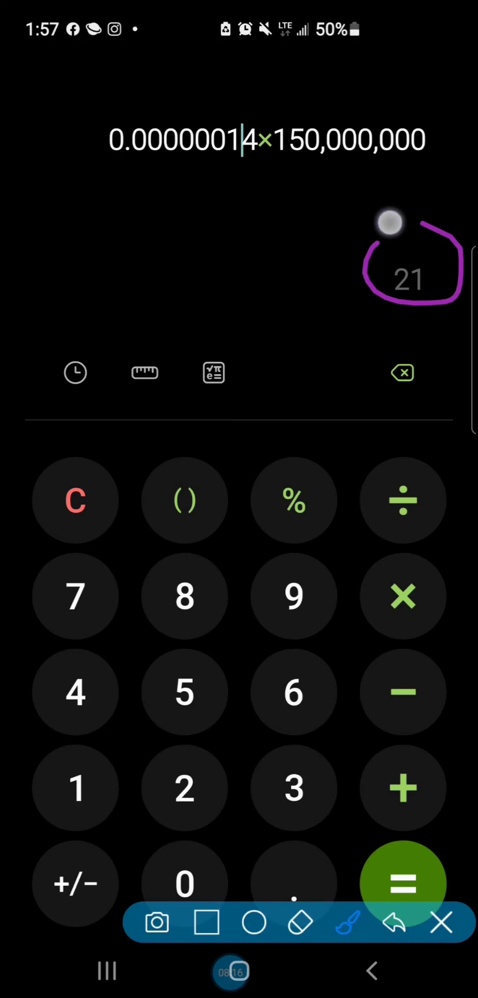
Delete the price digit 1, giving 0.00000004 × 150,000,000 with a preview of 6.
left_click_drag(388, 223, 296, 289)
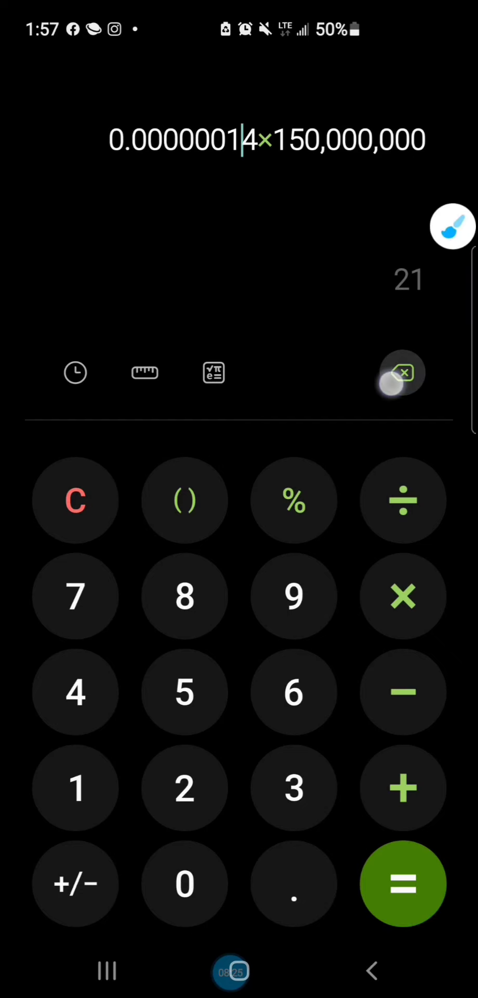
left_click(402, 373)
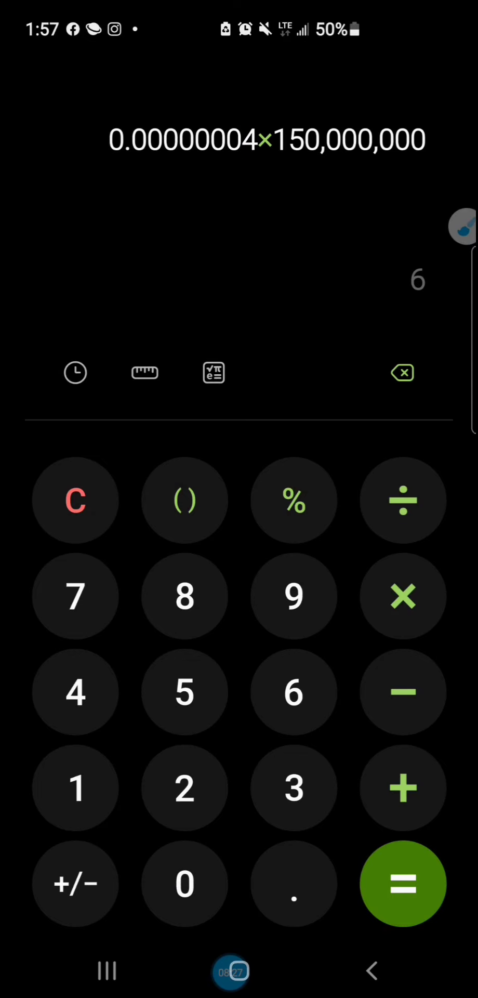